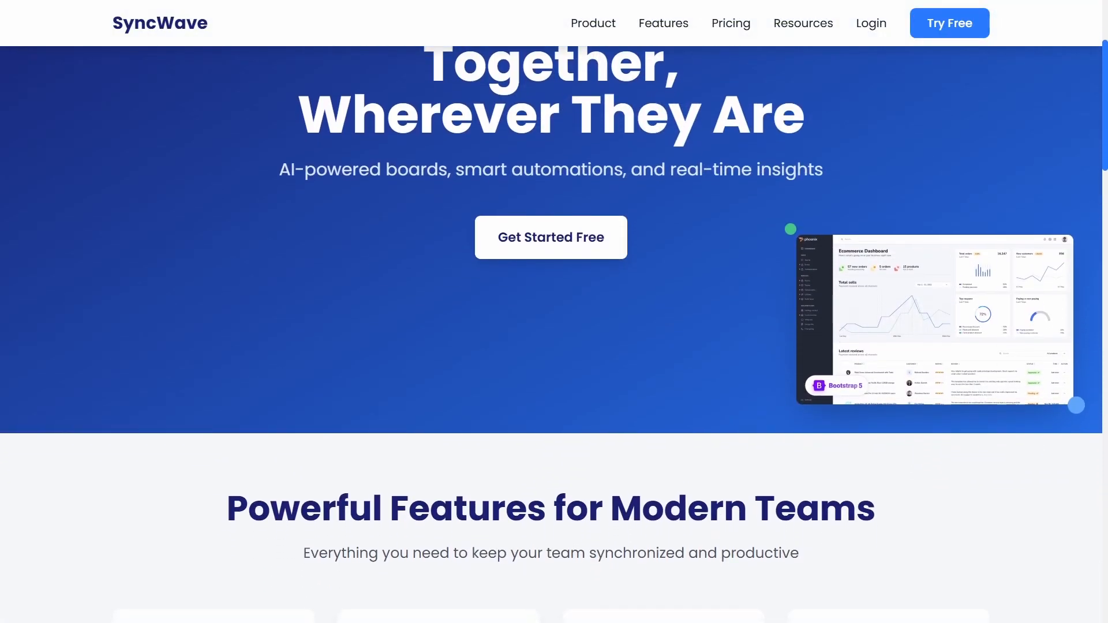
scroll(down, 3)
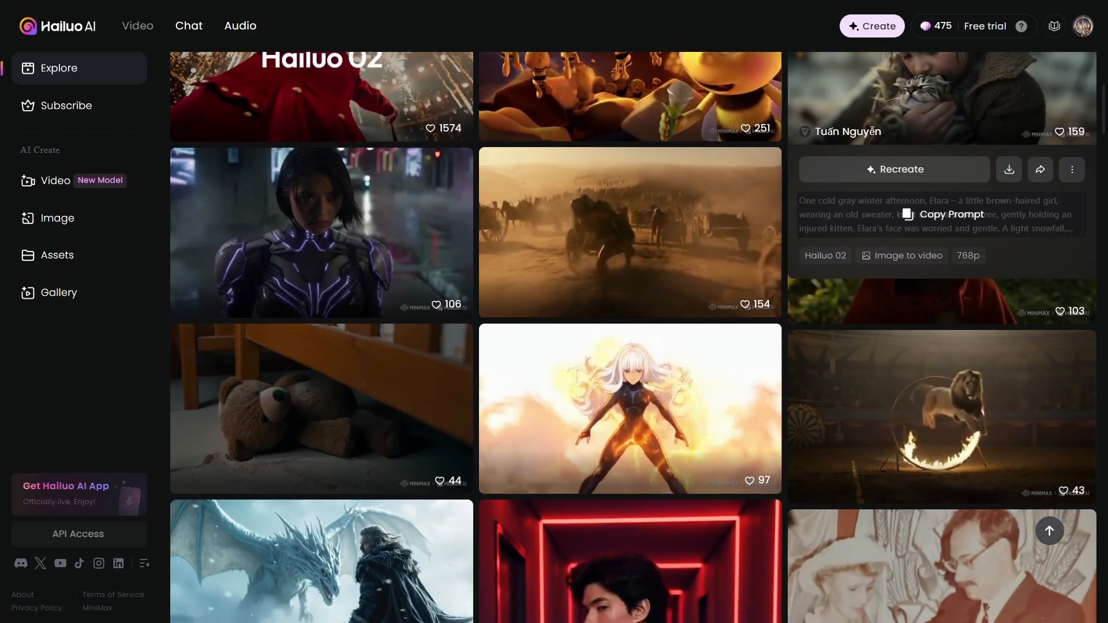
scroll(down, 3)
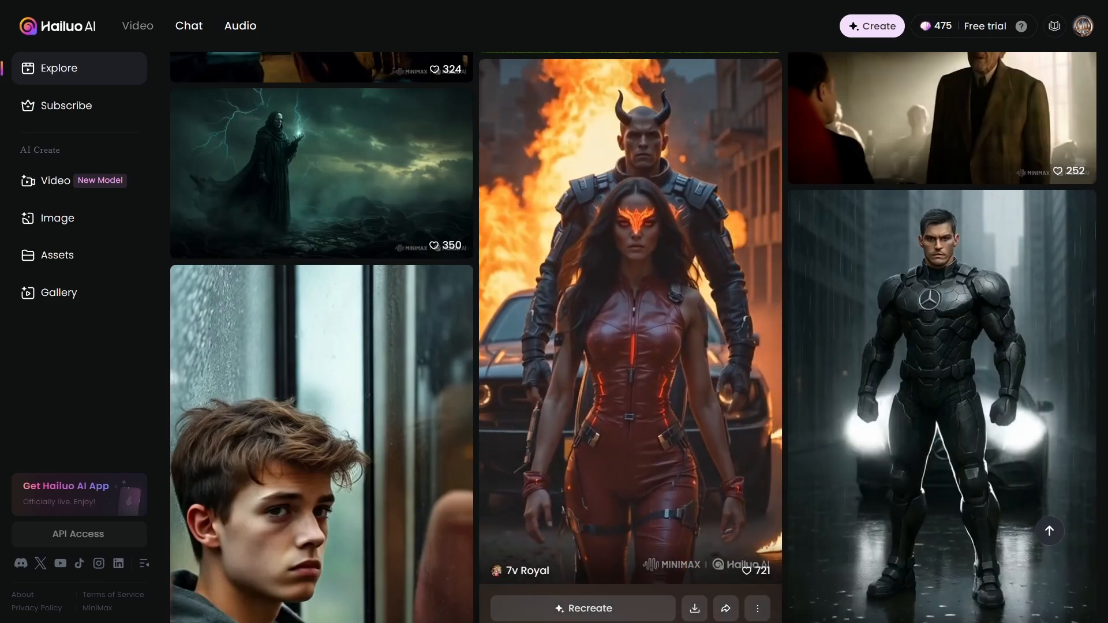